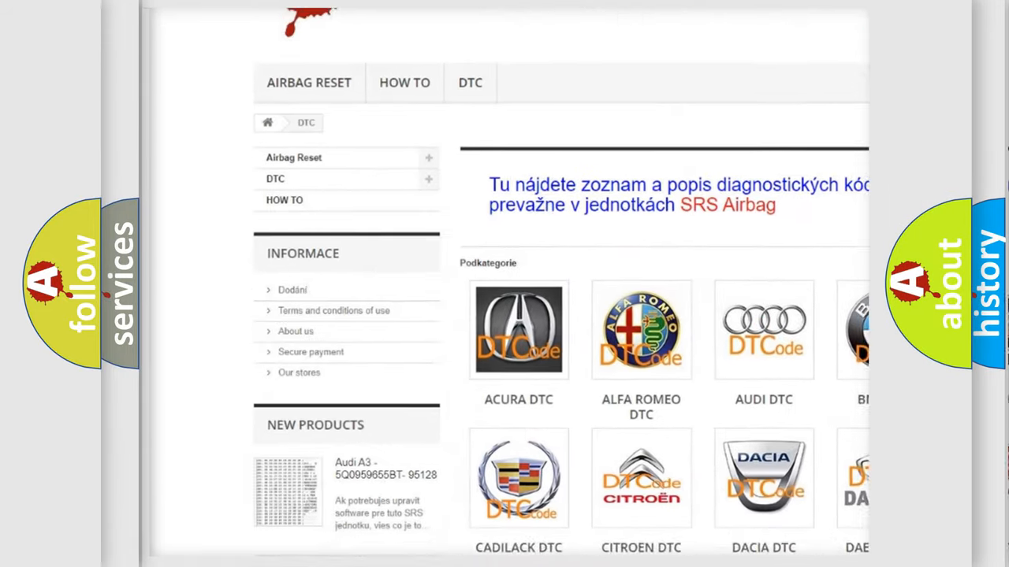
{"action": "scroll", "scroll_direction": "down", "scroll_amount": 3}
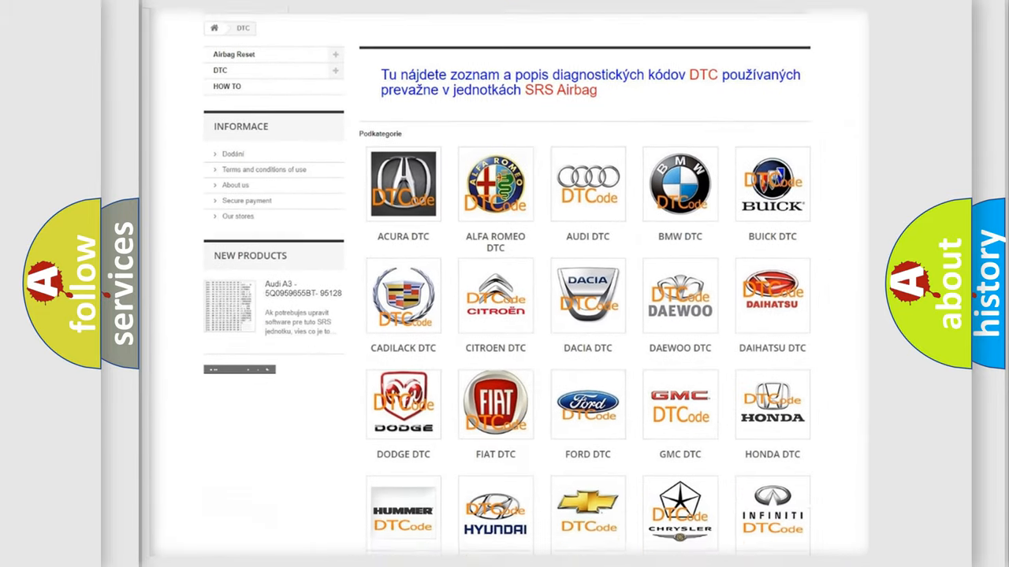
{"action": "scroll", "scroll_direction": "down", "scroll_amount": 3}
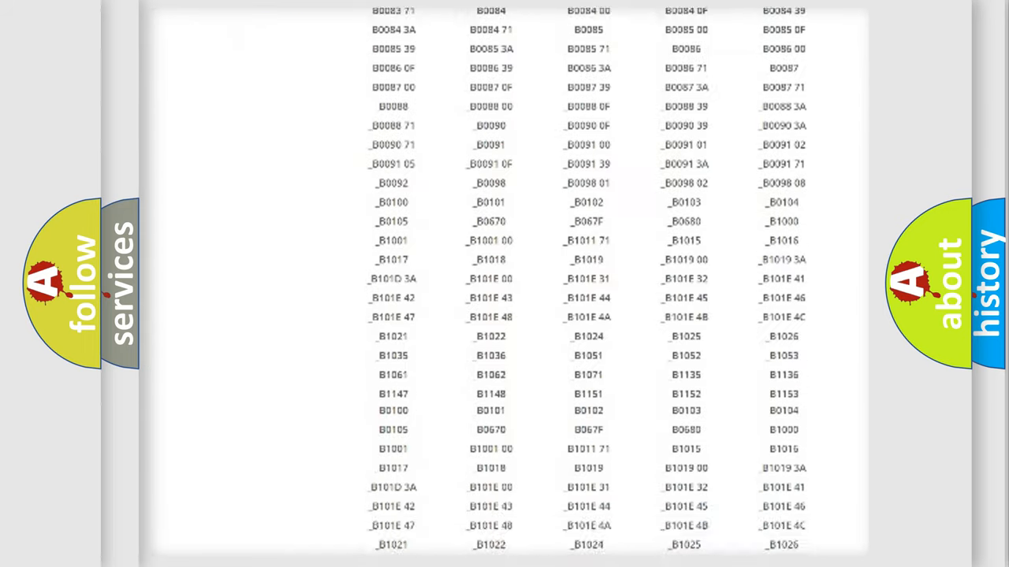
{"action": "scroll", "scroll_direction": "down", "scroll_amount": 3}
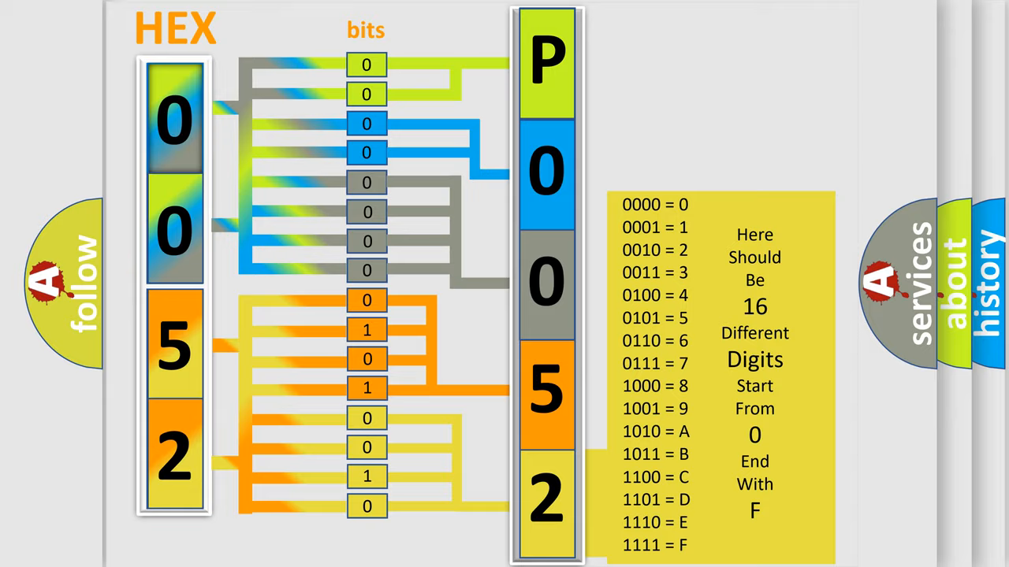
{"action": "left_click", "coordinate": [721, 370]}
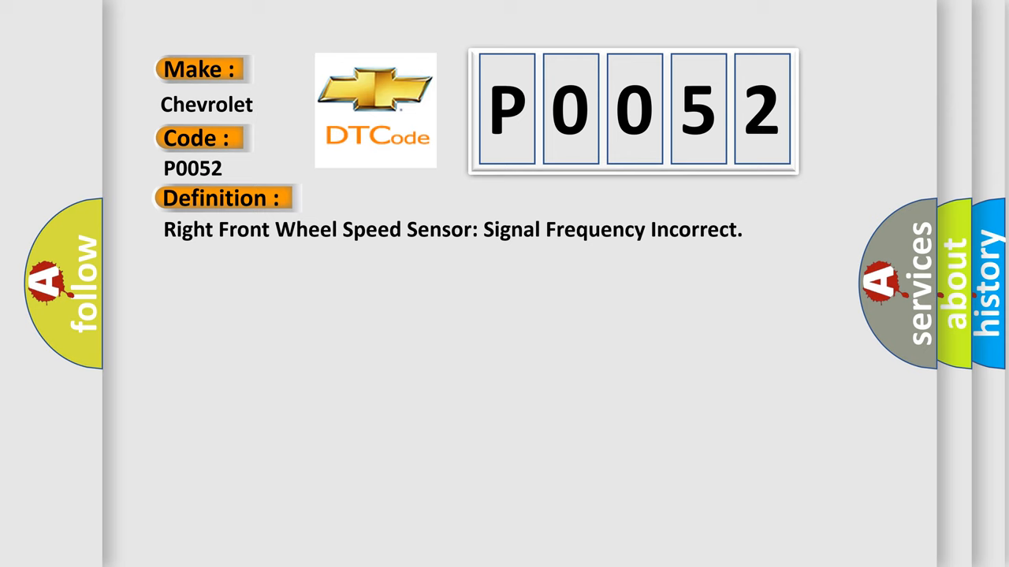
{"action": "left_click", "coordinate": [410, 198]}
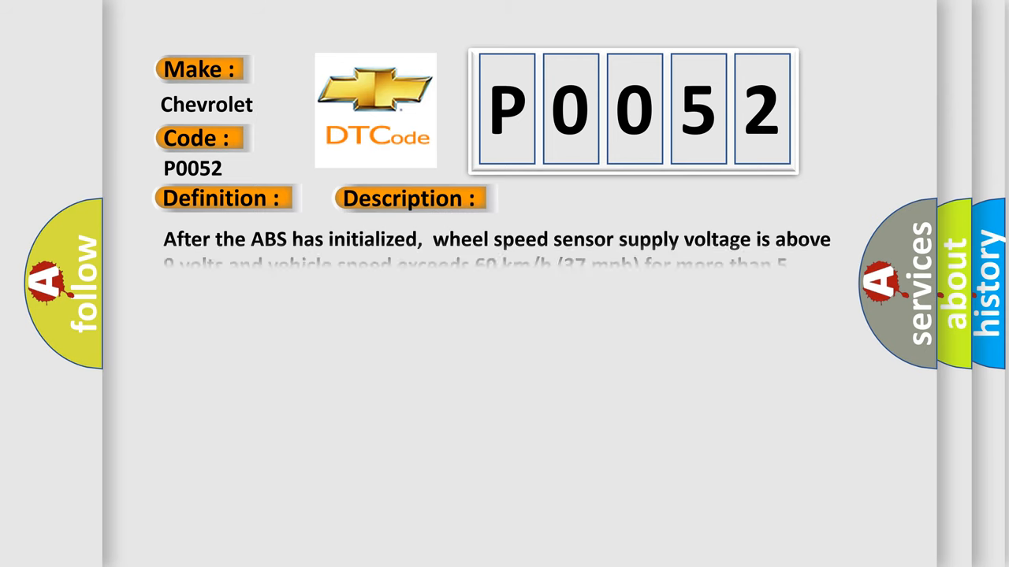